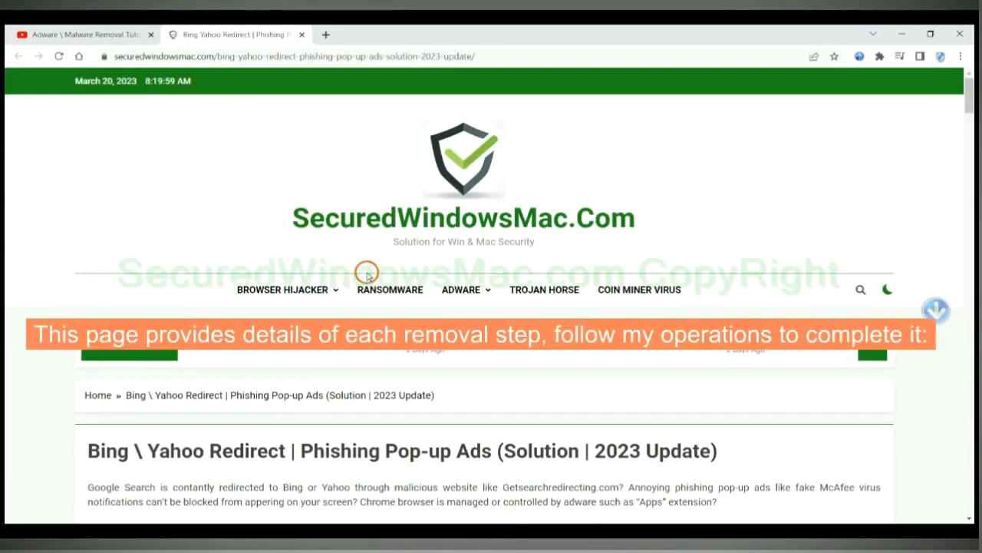
- Download the SpyHunter Windows free trial from SecuredWindowsMac.com, keep it past the warning, and open it
{"action": "scroll", "scroll_direction": "down", "scroll_amount": 3}
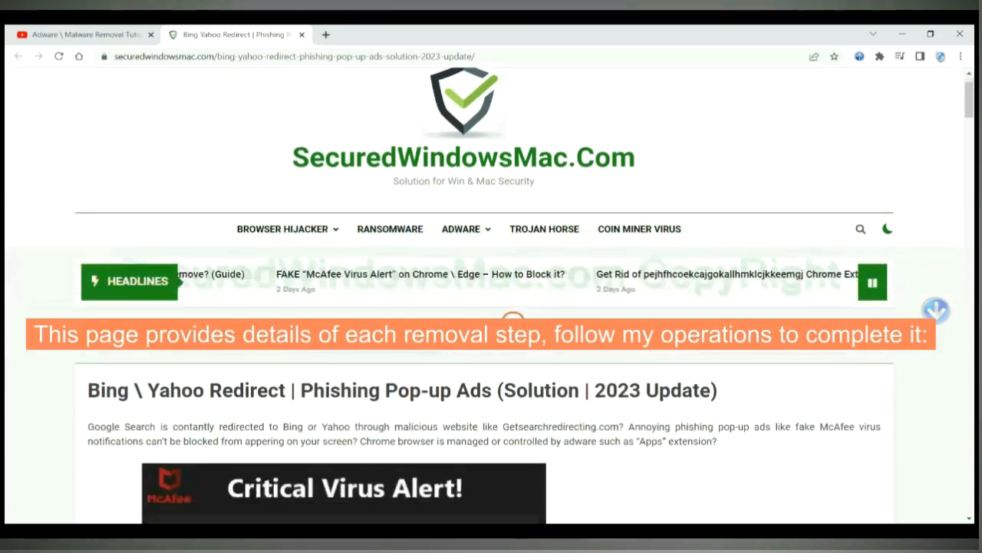
{"action": "scroll", "scroll_direction": "down", "scroll_amount": 3}
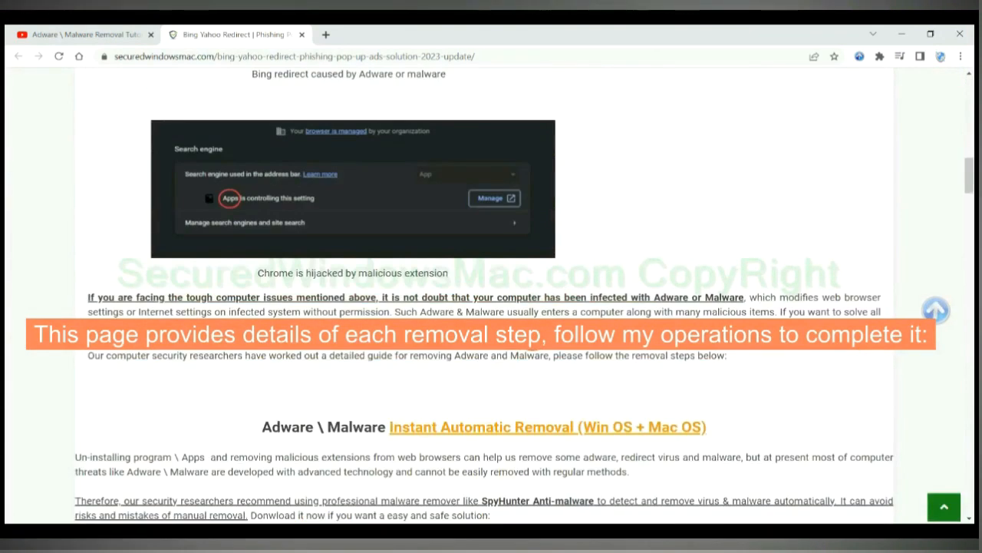
{"action": "scroll", "scroll_direction": "down", "scroll_amount": 3}
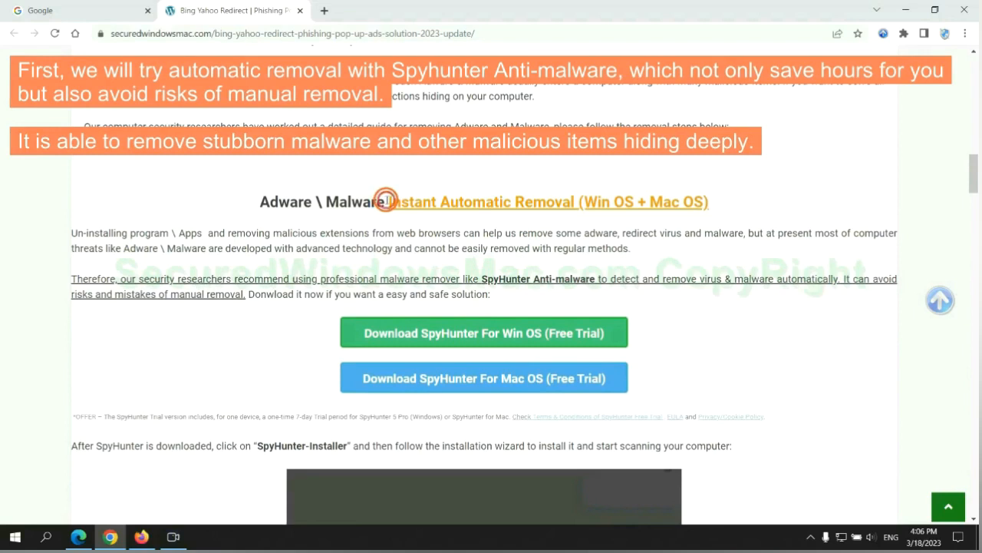
{"action": "double_click", "coordinate": [479, 201]}
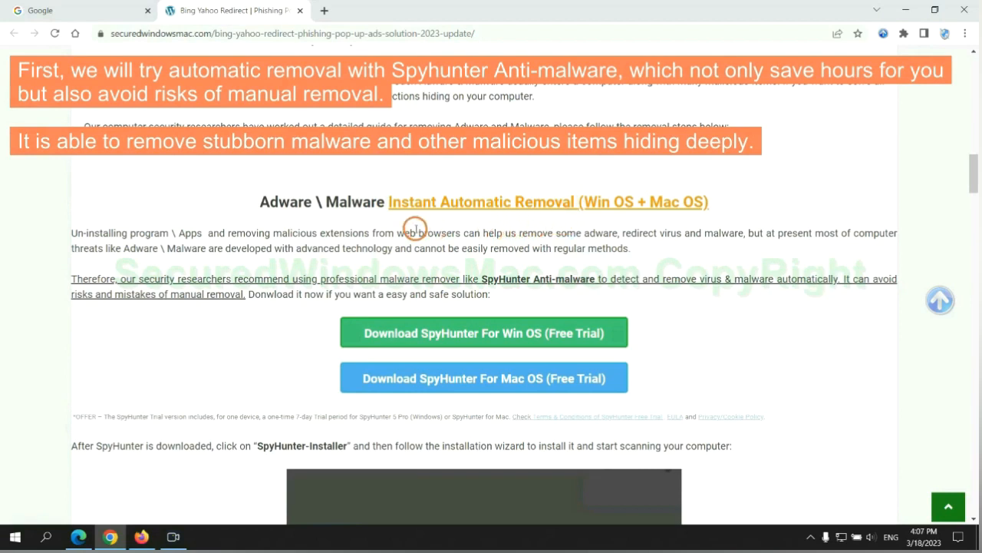
{"action": "mouse_move", "coordinate": [135, 242]}
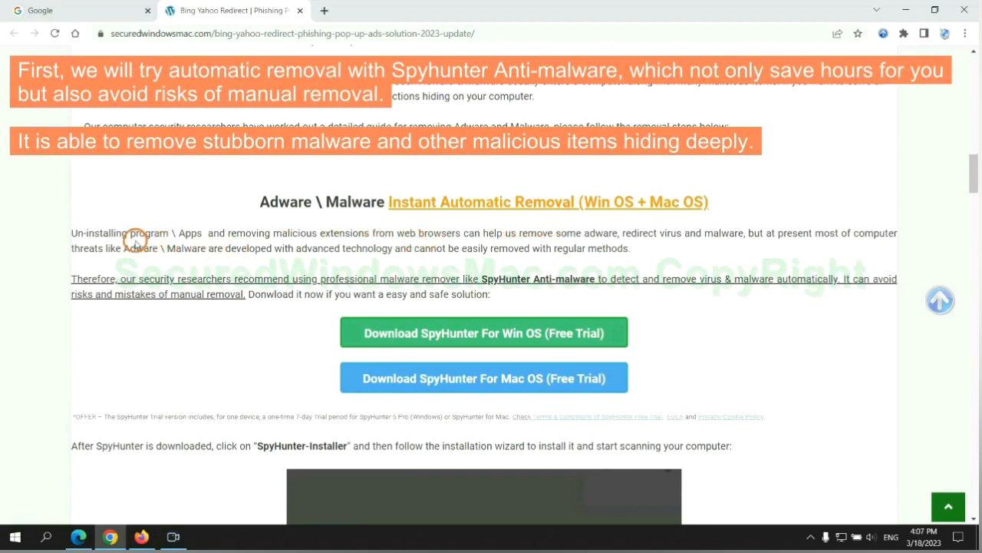
{"action": "mouse_move", "coordinate": [366, 242]}
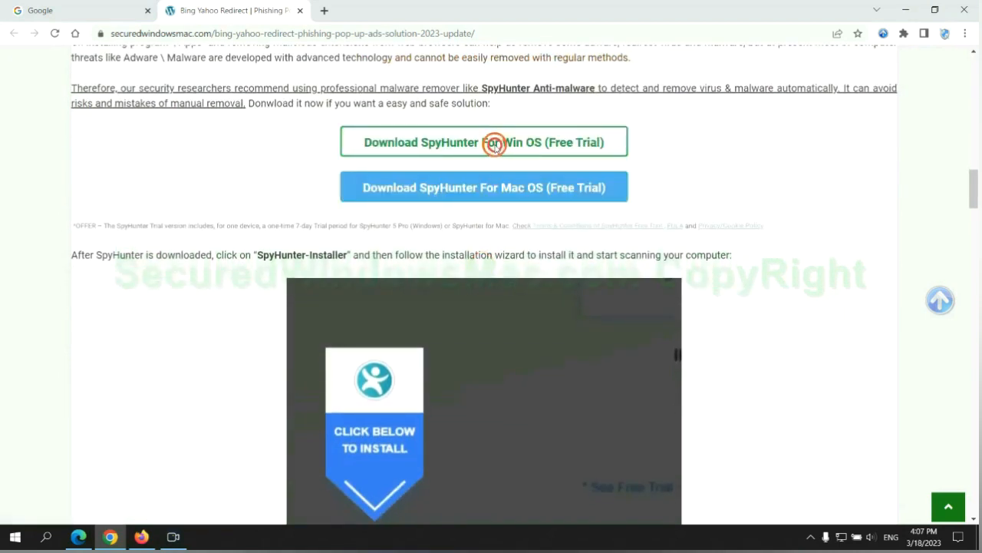
{"action": "left_click", "coordinate": [484, 142]}
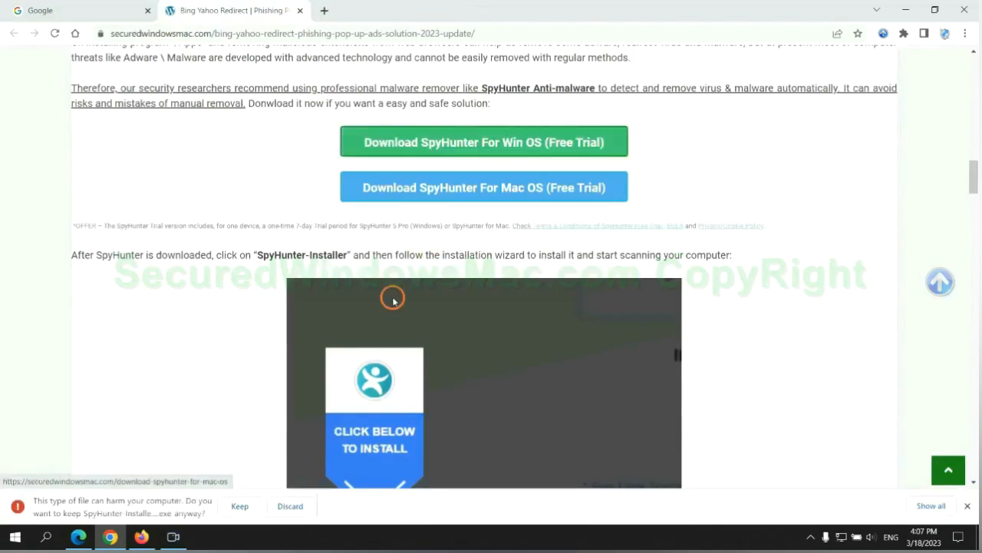
{"action": "left_click", "coordinate": [239, 505]}
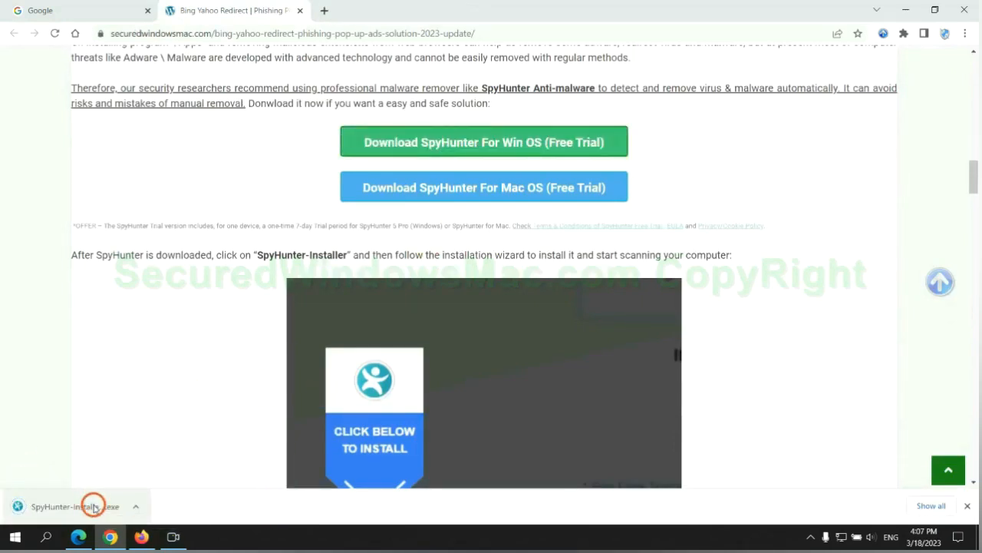
{"action": "left_click", "coordinate": [75, 506]}
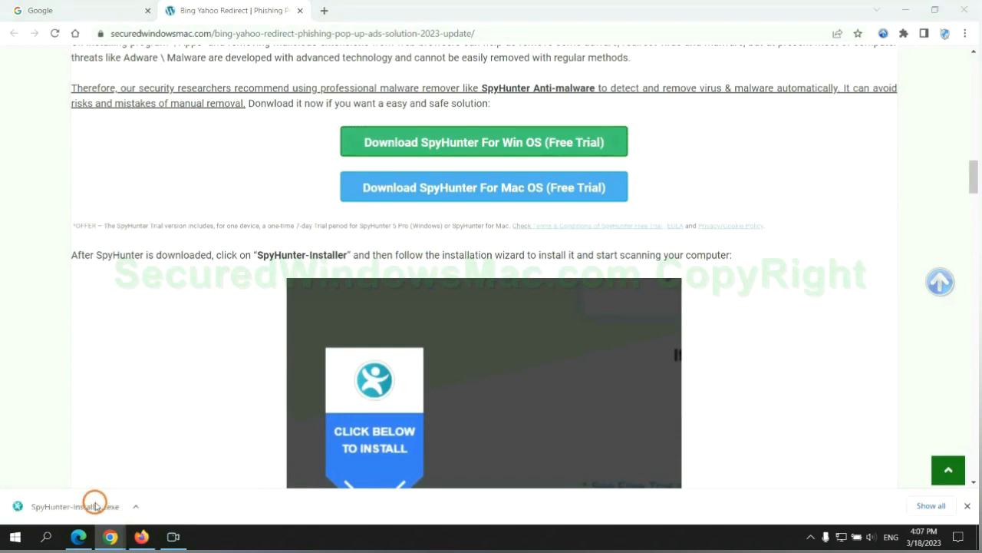
- Run the SpyHunter installer past SmartScreen and continue the SpyHunter 5 installation
{"action": "left_click", "coordinate": [74, 505]}
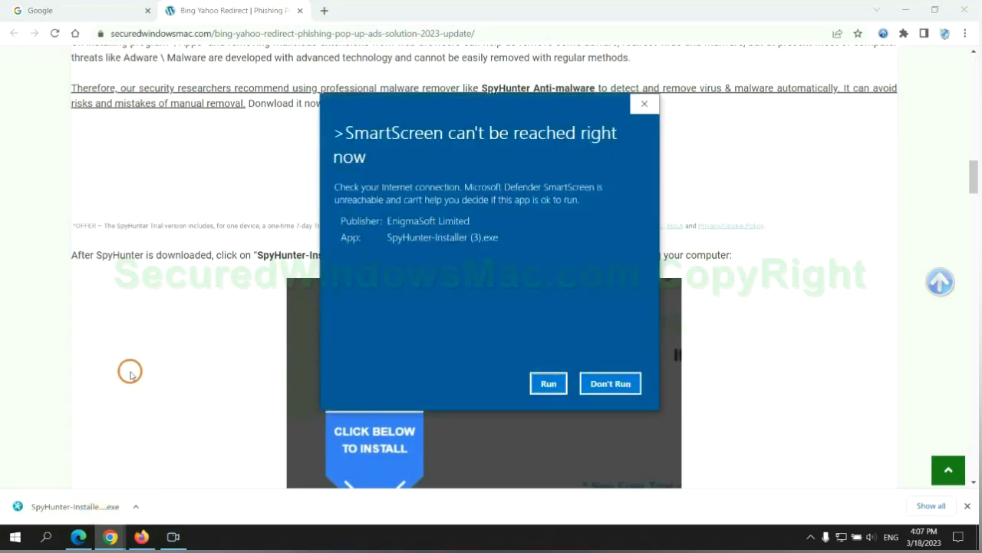
{"action": "left_click", "coordinate": [548, 383]}
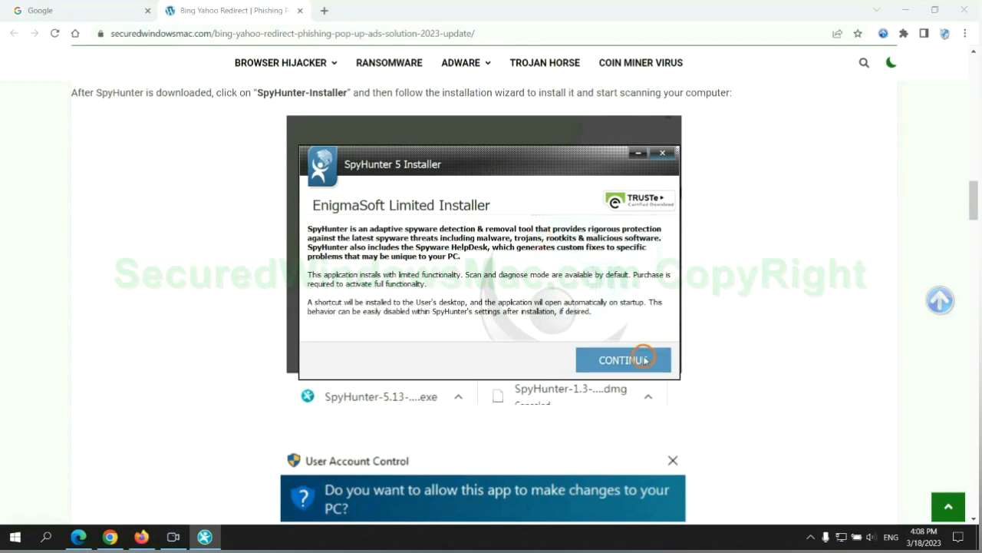
{"action": "left_click", "coordinate": [623, 360]}
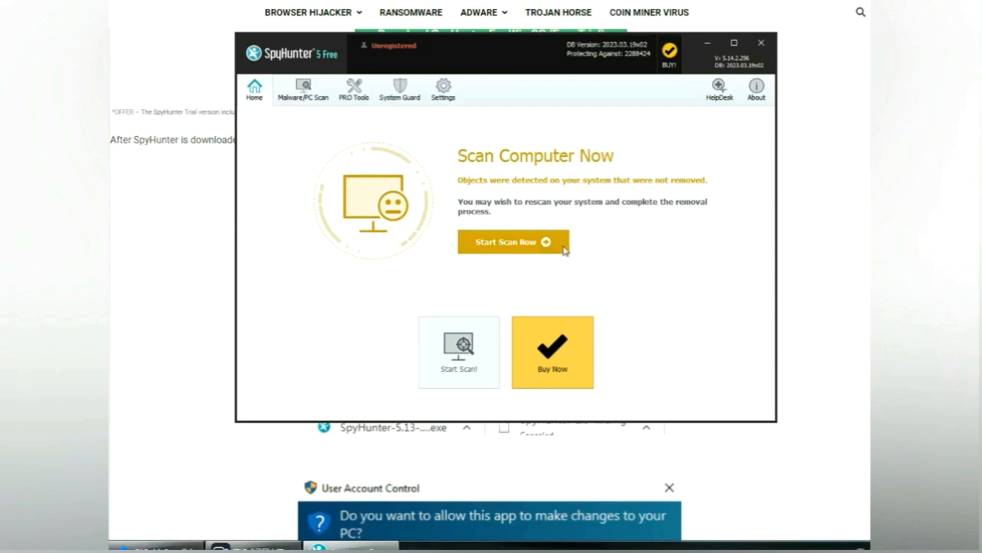
- Run a SpyHunter 5 scan, proceed past the 703 detected issues, and choose the 7-day trial
{"action": "left_click", "coordinate": [513, 240]}
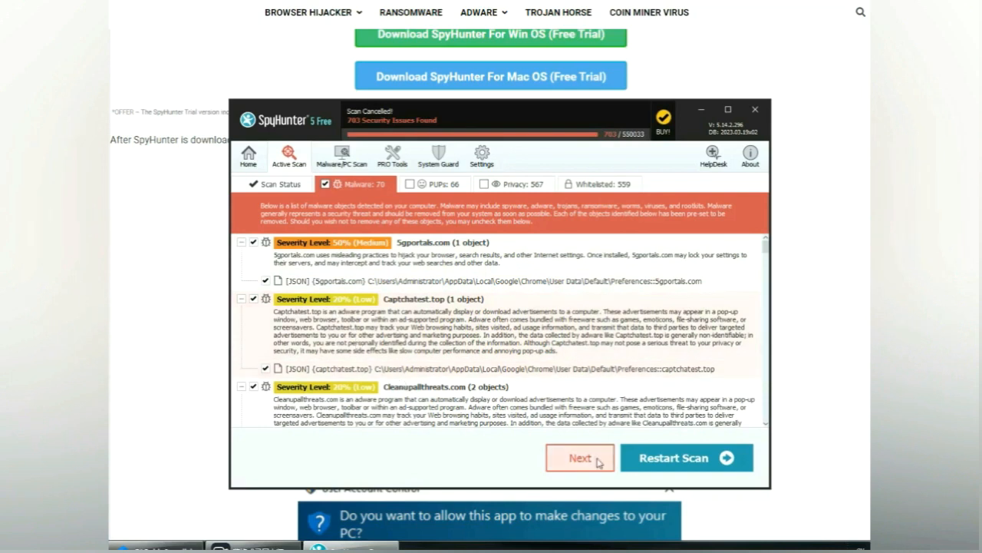
{"action": "left_click", "coordinate": [579, 457]}
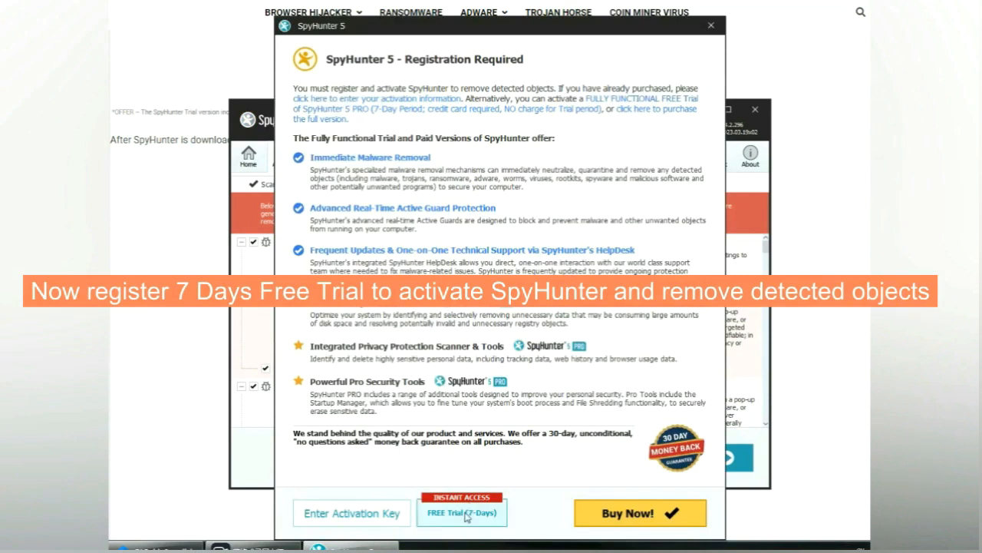
{"action": "left_click", "coordinate": [461, 513]}
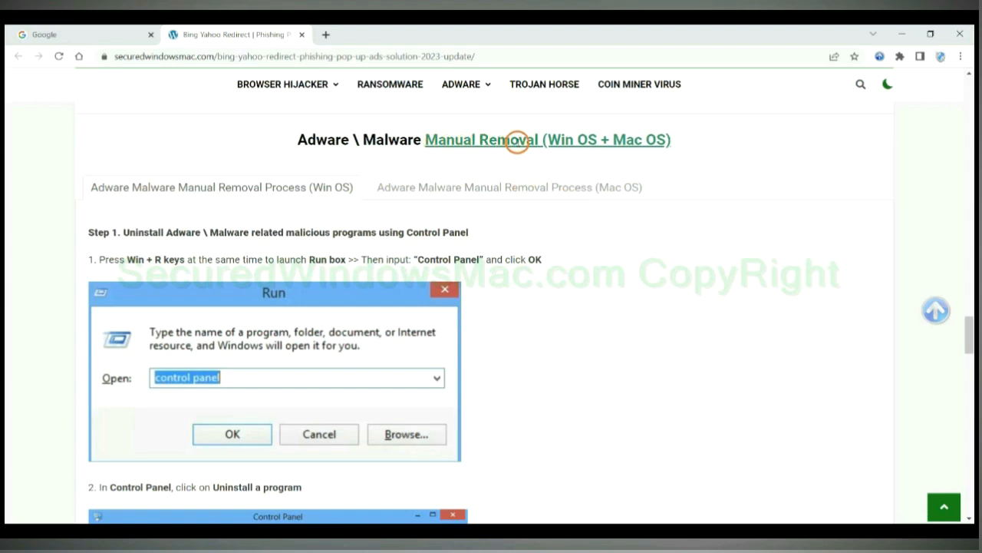
{"action": "mouse_move", "coordinate": [550, 159]}
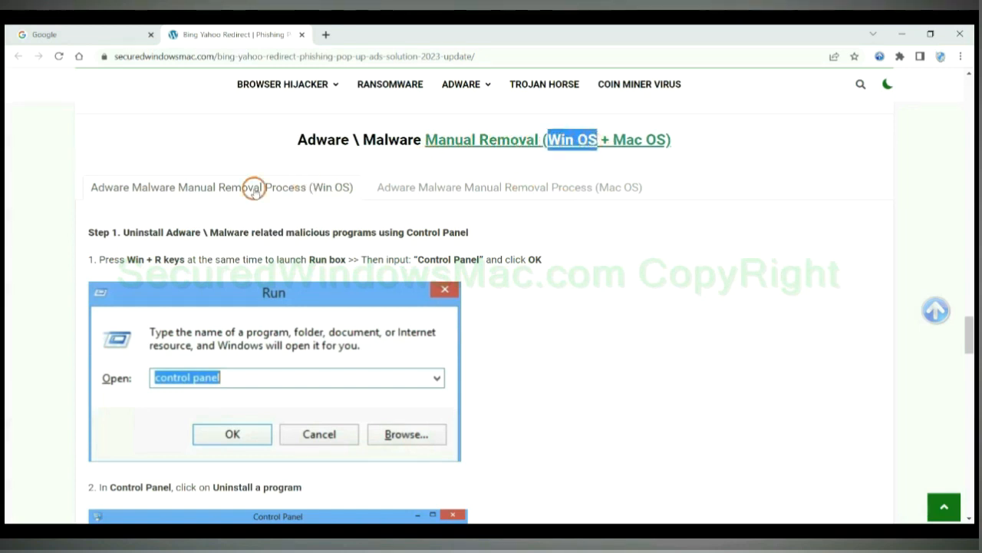
{"action": "mouse_move", "coordinate": [182, 208]}
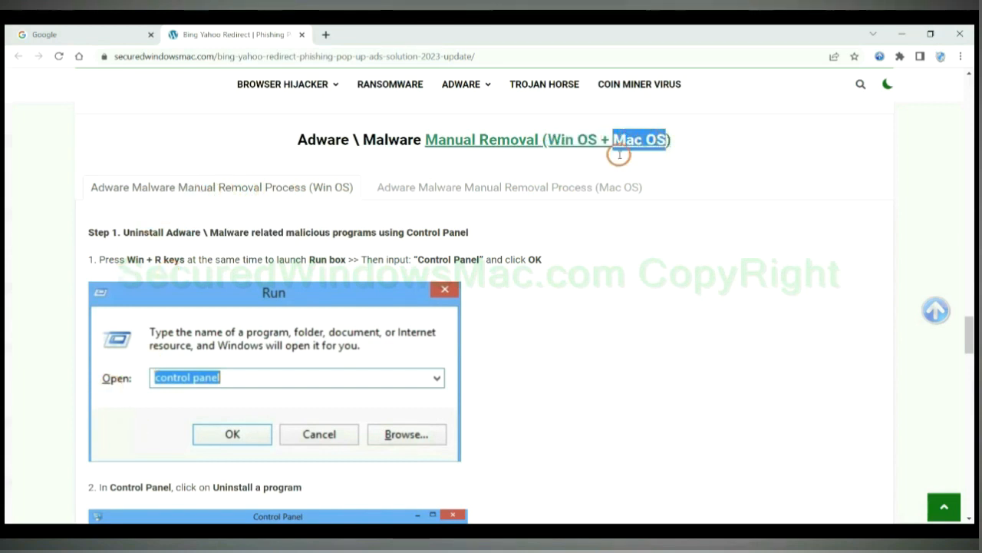
{"action": "left_click", "coordinate": [509, 186]}
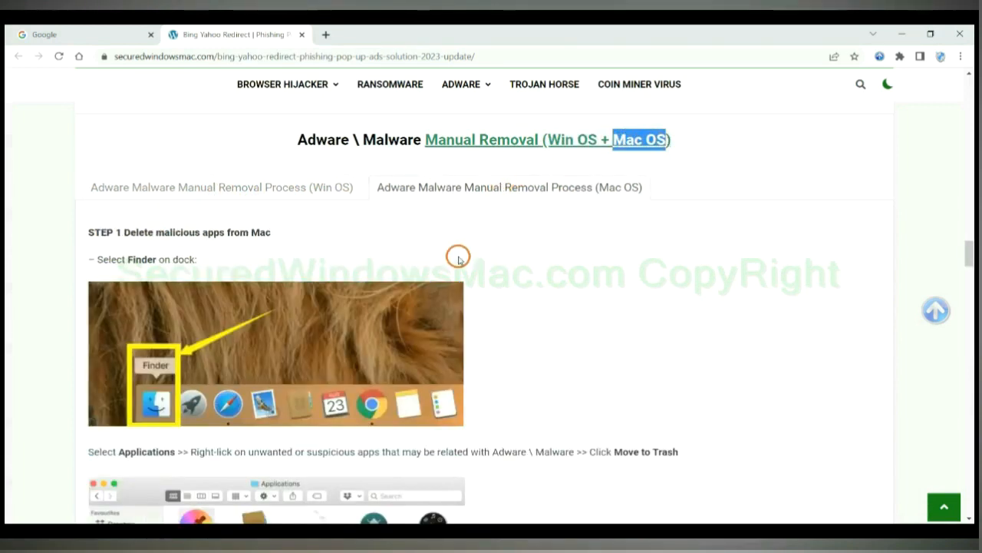
{"action": "left_click", "coordinate": [220, 186]}
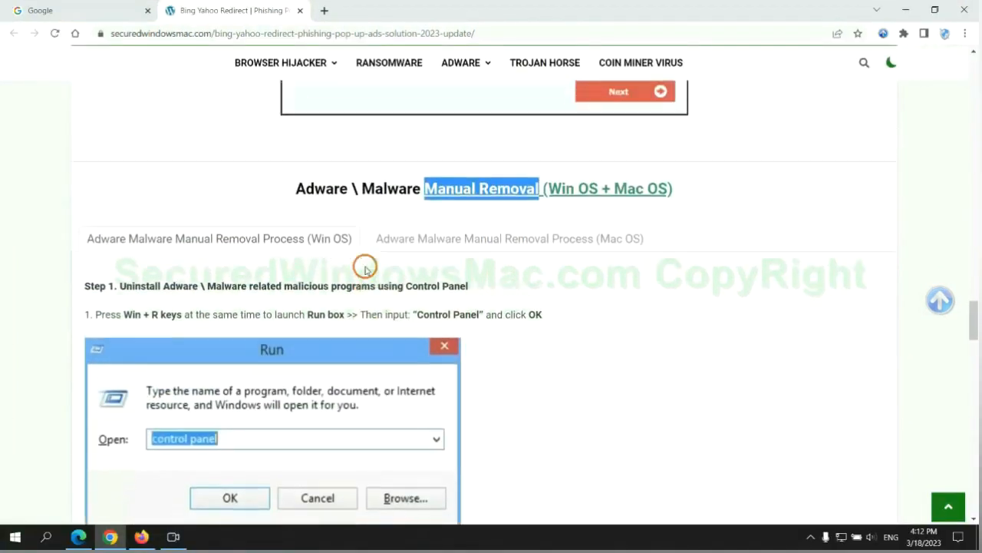
{"action": "scroll", "scroll_direction": "up", "scroll_amount": 3}
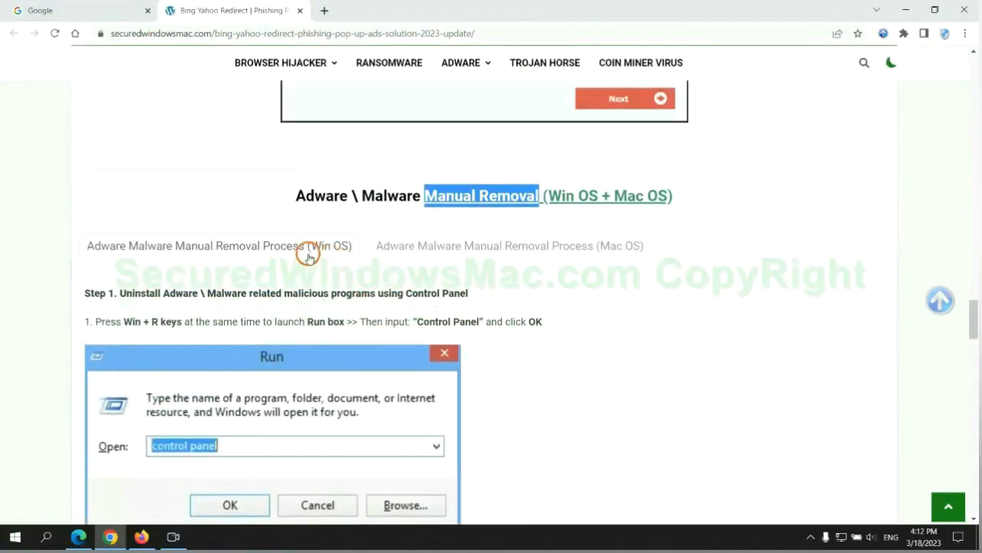
{"action": "scroll", "scroll_direction": "down", "scroll_amount": 3}
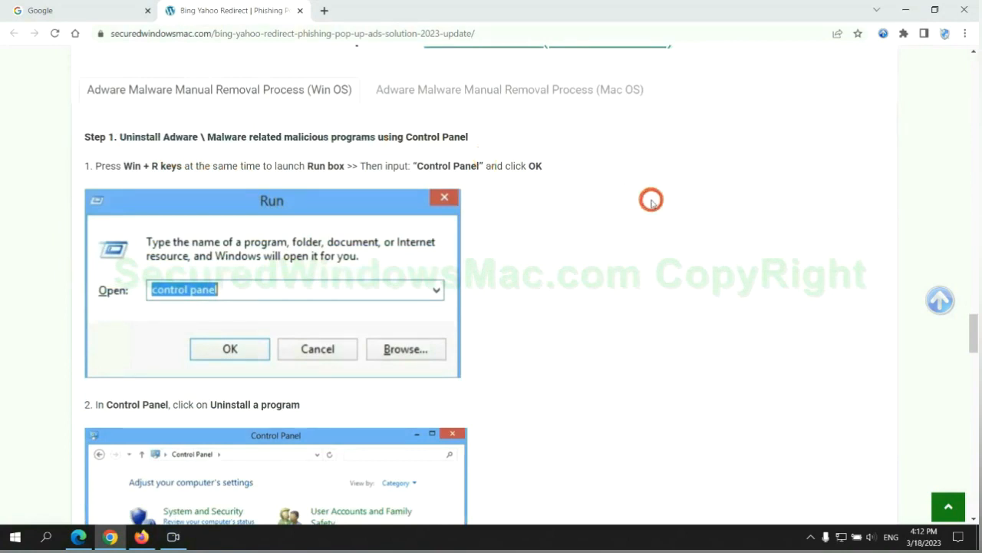
{"action": "scroll", "scroll_direction": "down", "scroll_amount": 3}
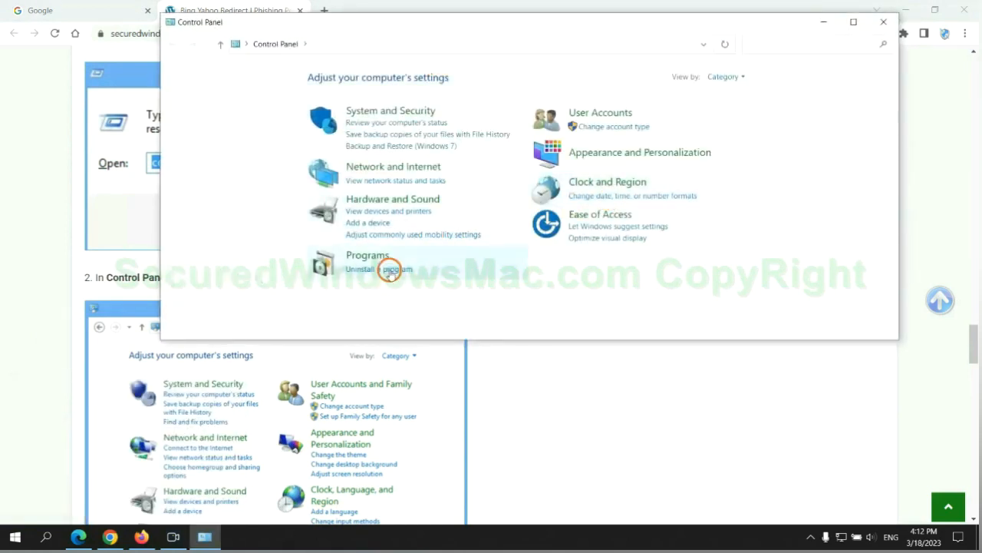
{"action": "left_click", "coordinate": [377, 268]}
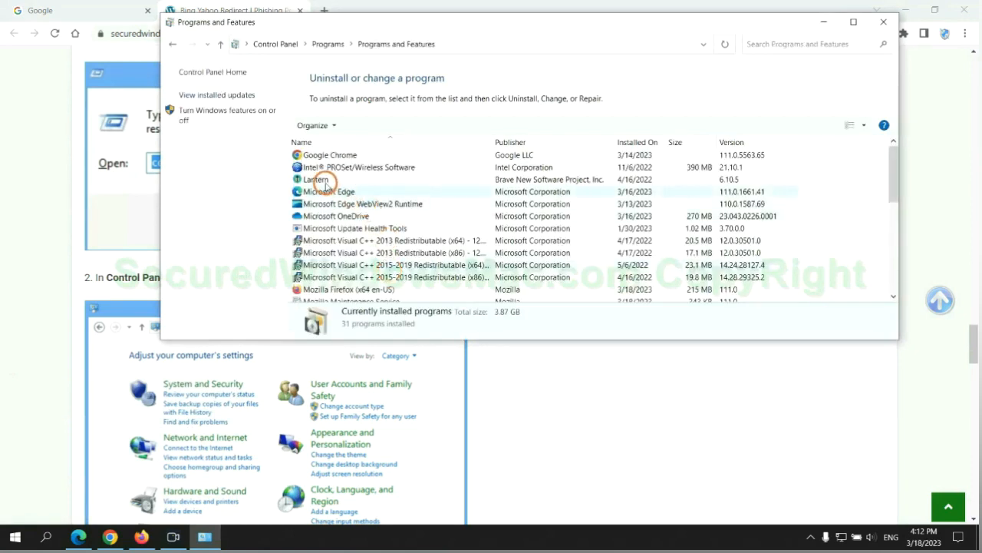
{"action": "left_click", "coordinate": [316, 178]}
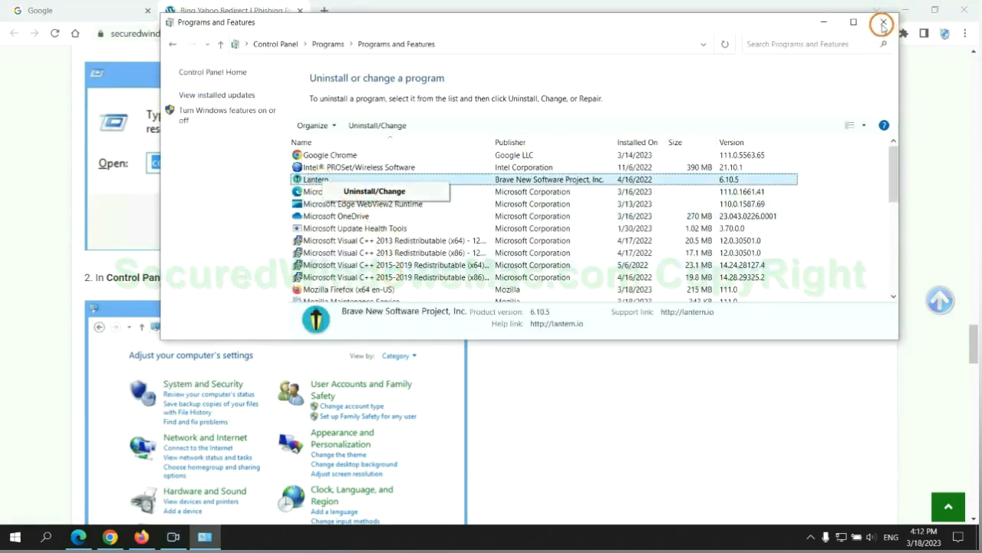
{"action": "left_click", "coordinate": [881, 22]}
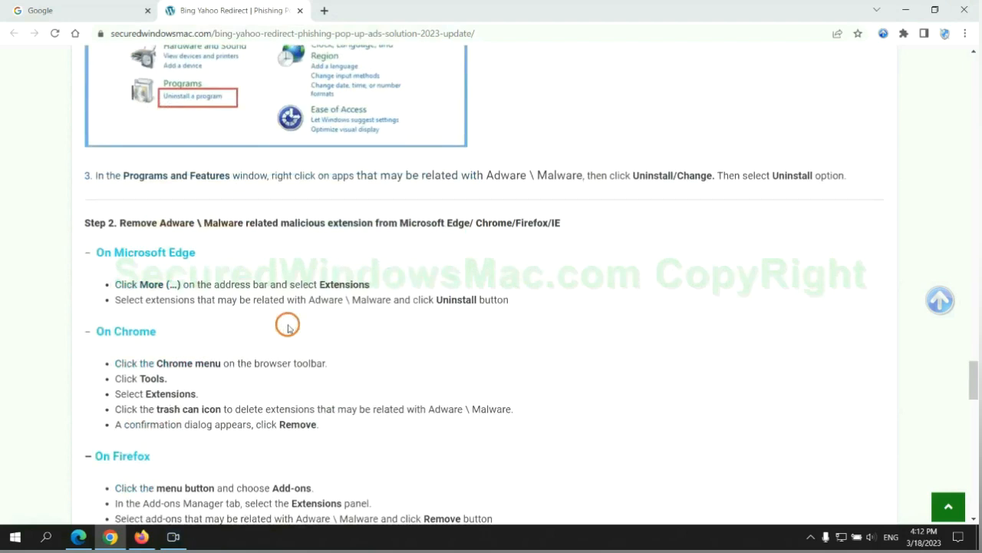
{"action": "double_click", "coordinate": [326, 222]}
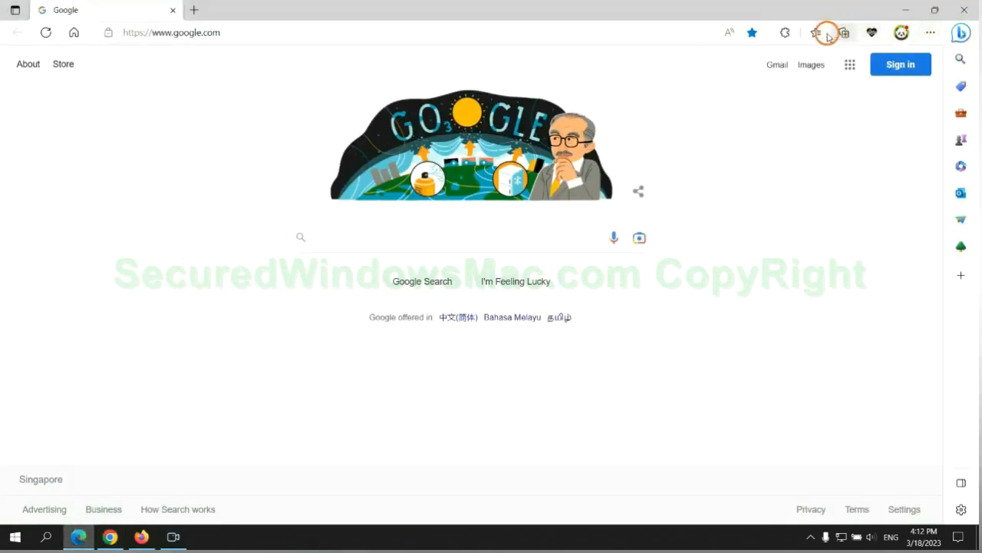
- Uninstall McAfee WebAdvisor from Edge's extensions page and confirm the removal
{"action": "left_click", "coordinate": [810, 32]}
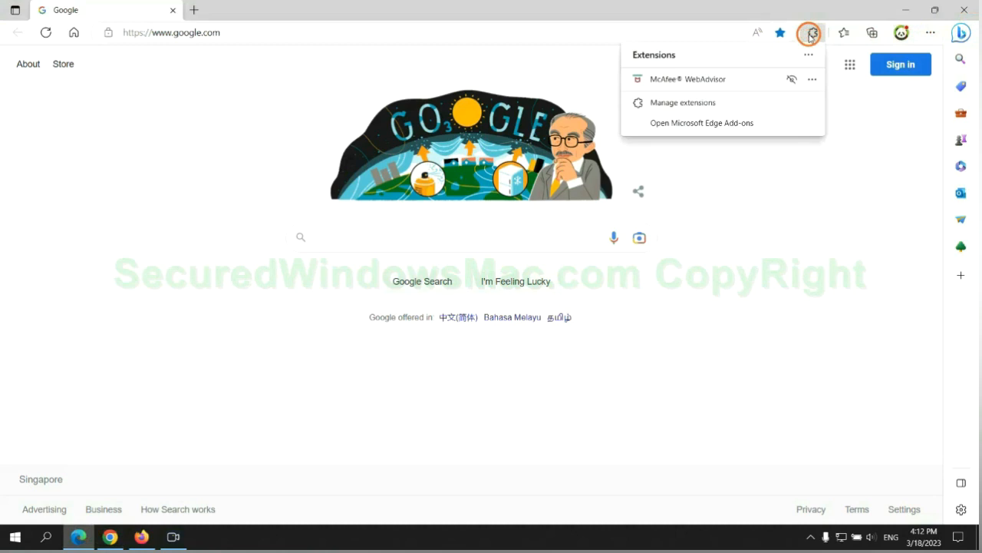
{"action": "left_click", "coordinate": [682, 102]}
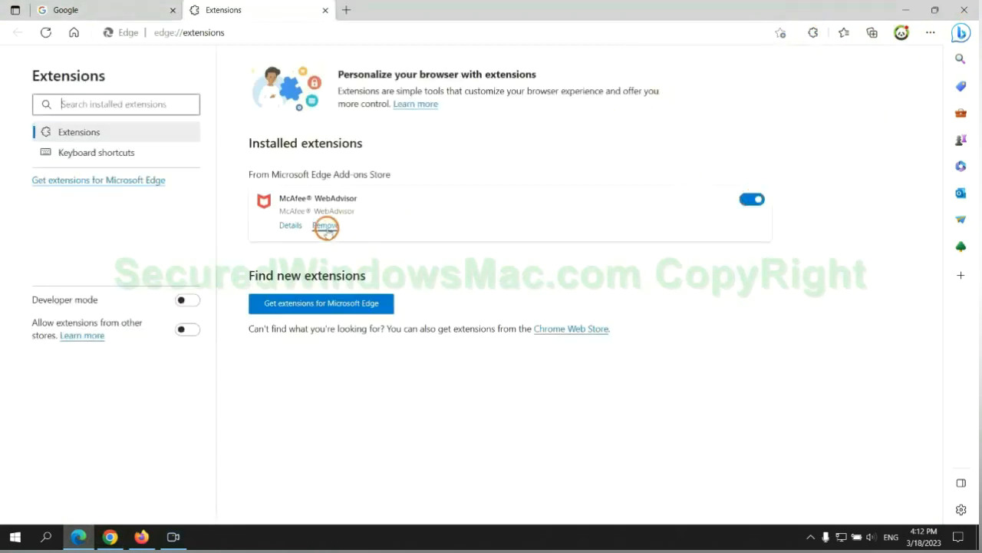
{"action": "left_click", "coordinate": [325, 225]}
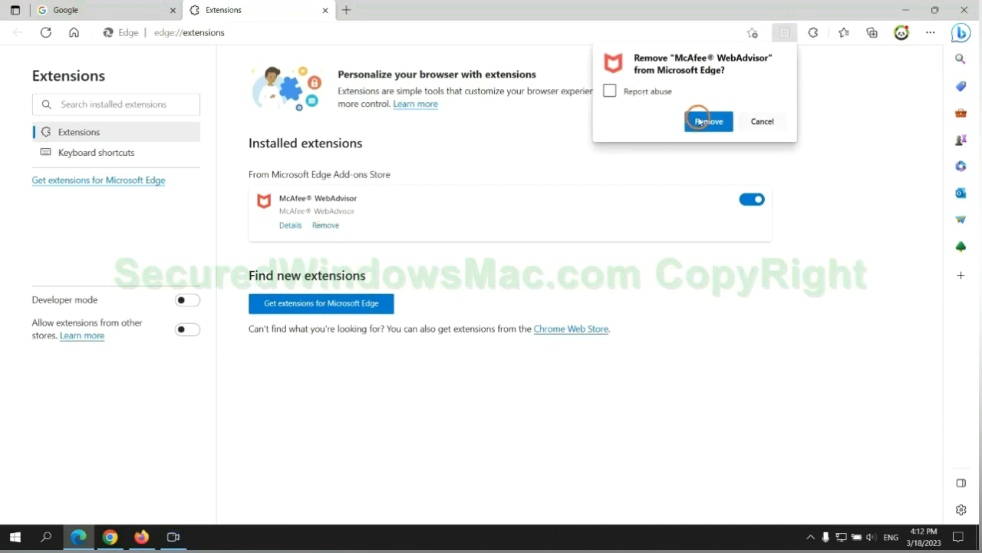
{"action": "left_click", "coordinate": [708, 121]}
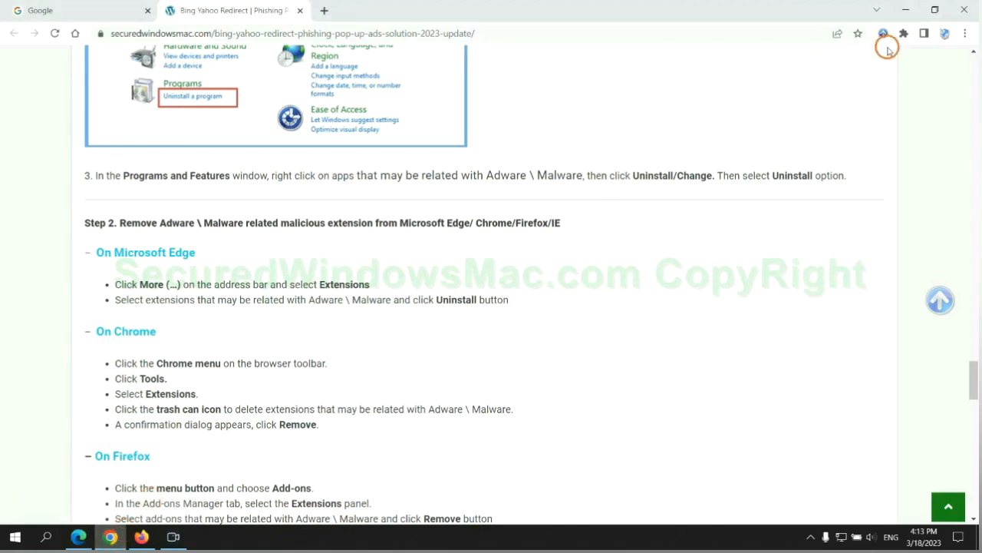
- Remove the Ecosia extension from Chrome's extensions page and close its uninstall feedback tab
{"action": "left_click", "coordinate": [904, 33]}
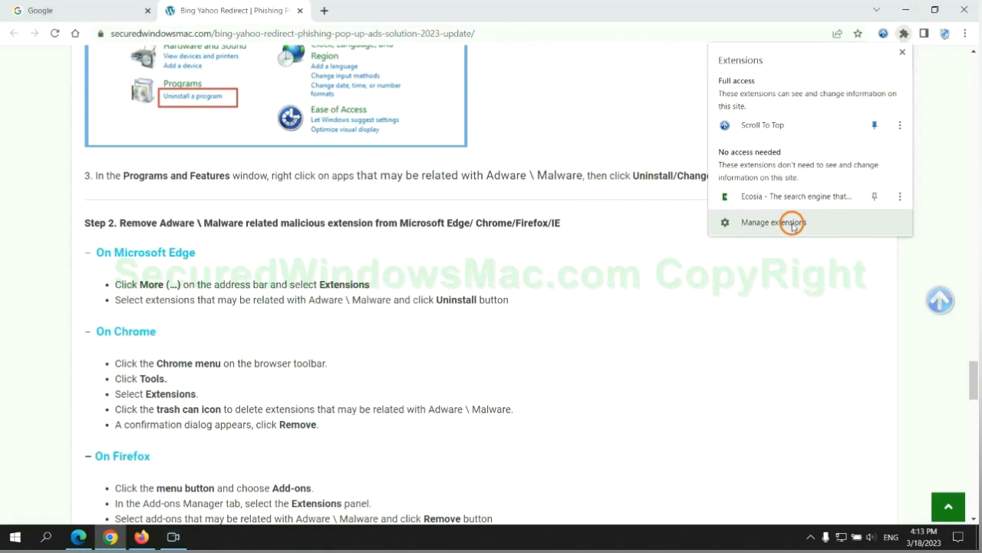
{"action": "left_click", "coordinate": [772, 221]}
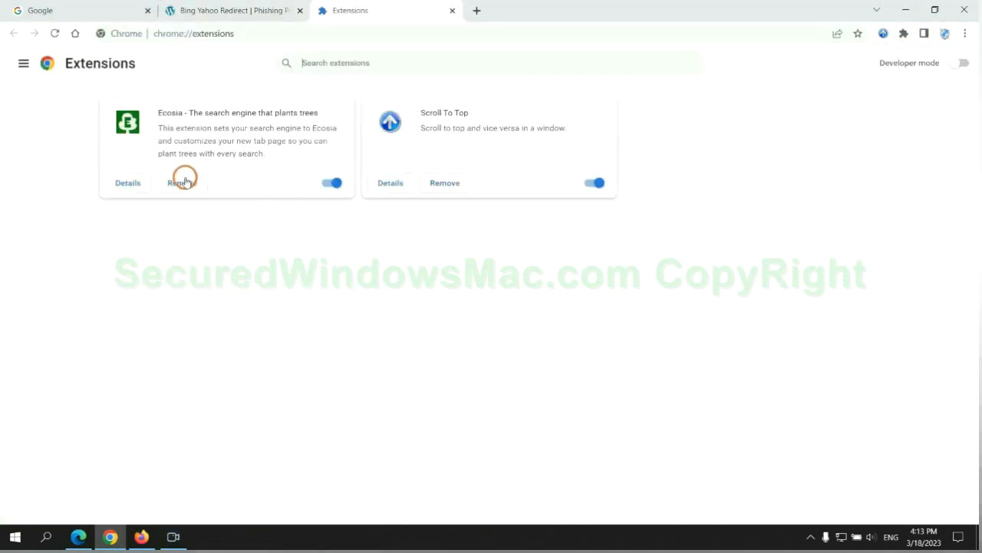
{"action": "left_click", "coordinate": [181, 183]}
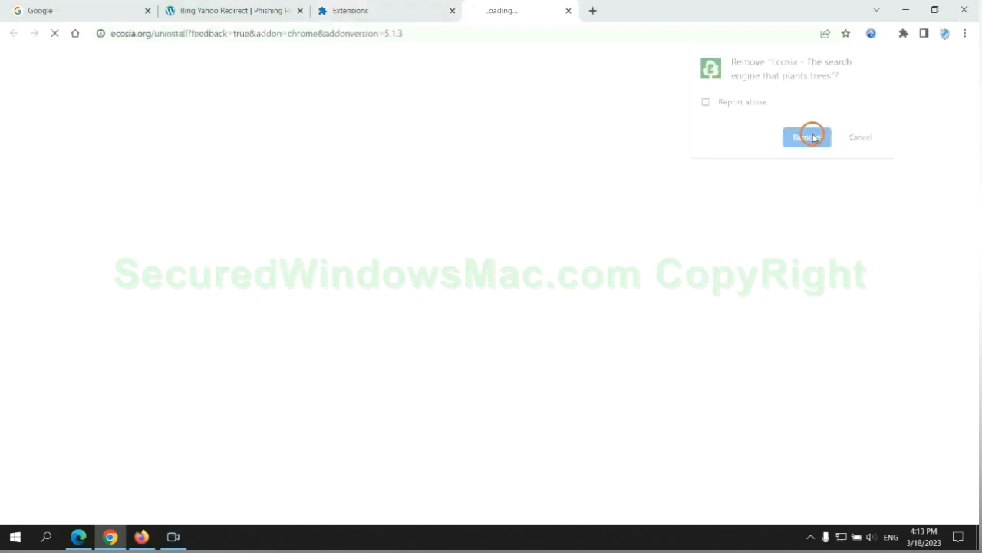
{"action": "left_click", "coordinate": [806, 137]}
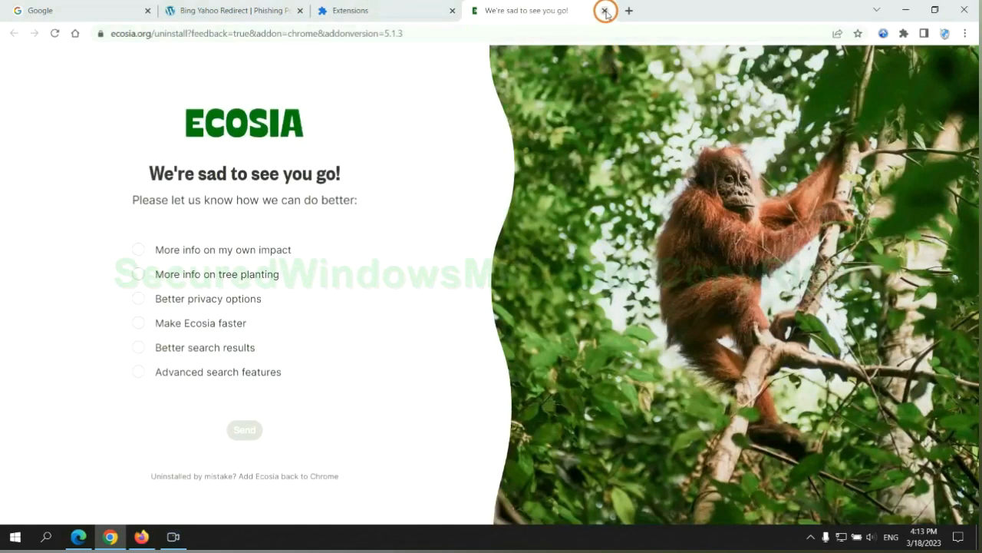
{"action": "left_click", "coordinate": [143, 535]}
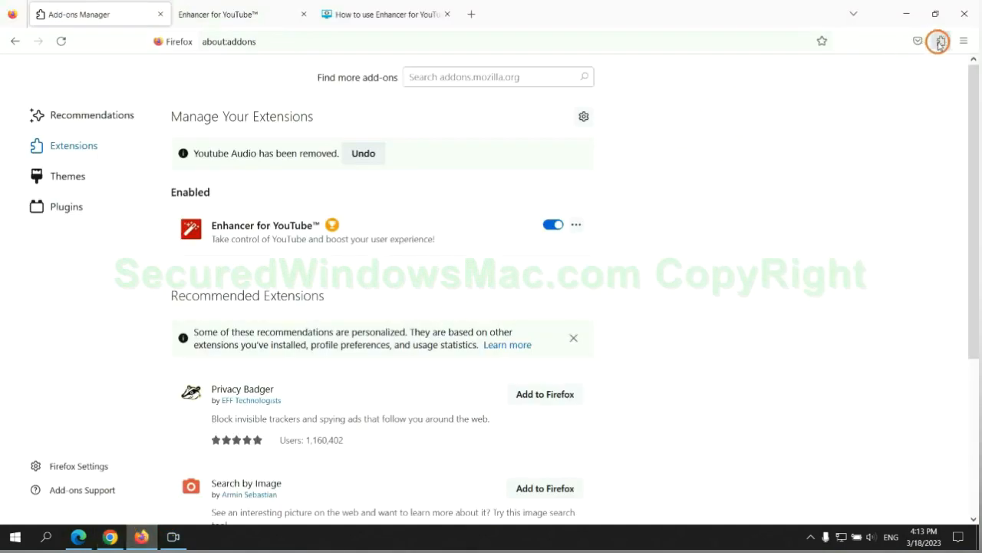
- Open Firefox's add-ons manager and bring up the Enhancer for YouTube options to remove it
{"action": "left_click", "coordinate": [938, 41]}
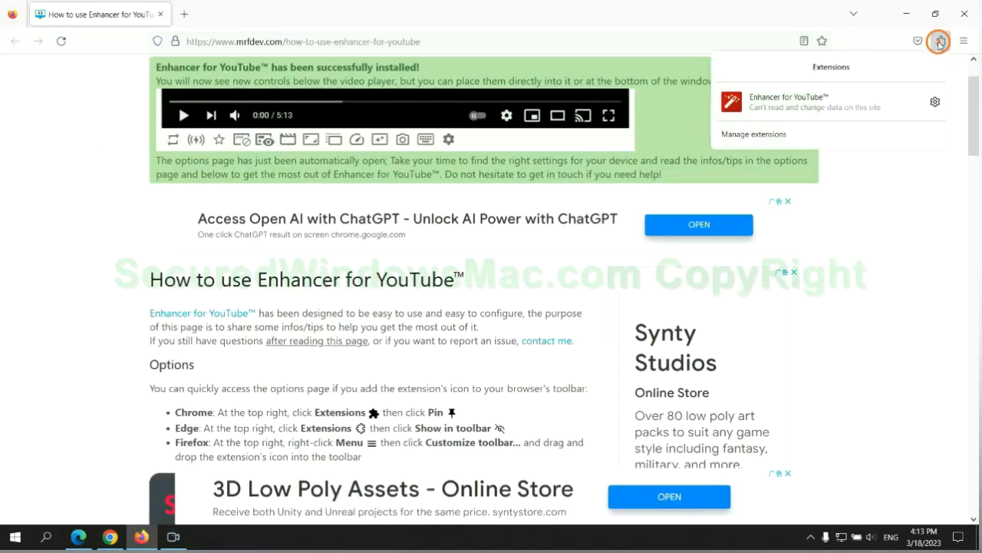
{"action": "left_click", "coordinate": [754, 133]}
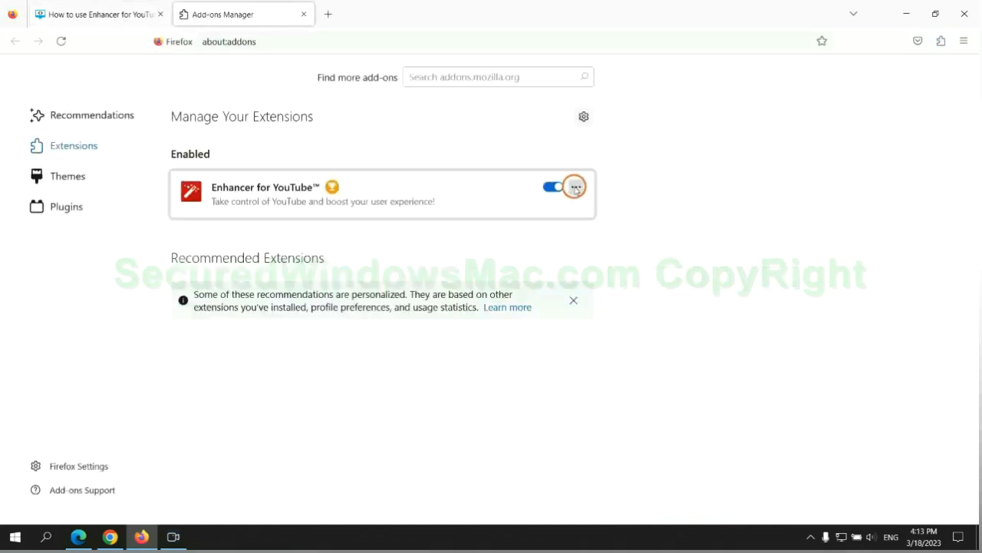
{"action": "left_click", "coordinate": [577, 186]}
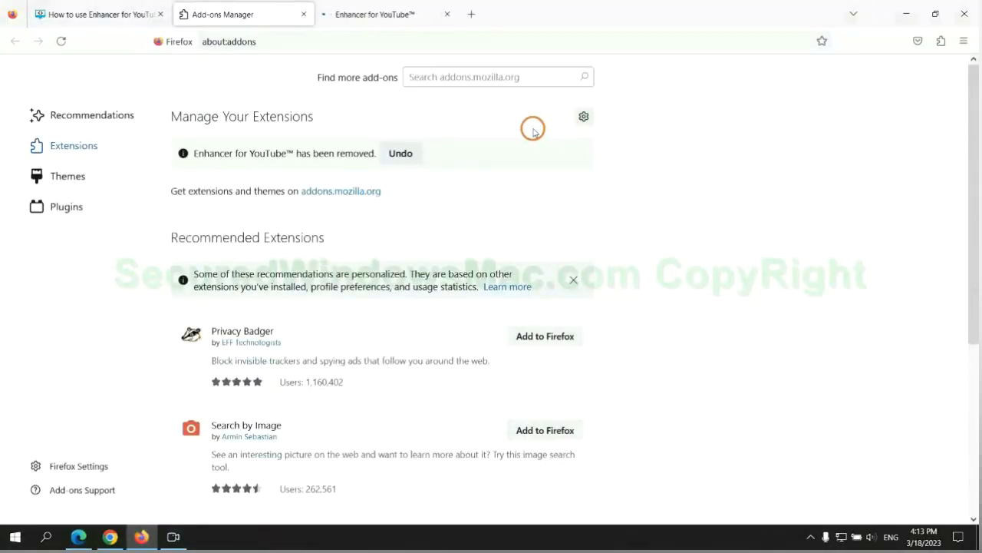
{"action": "mouse_move", "coordinate": [395, 191]}
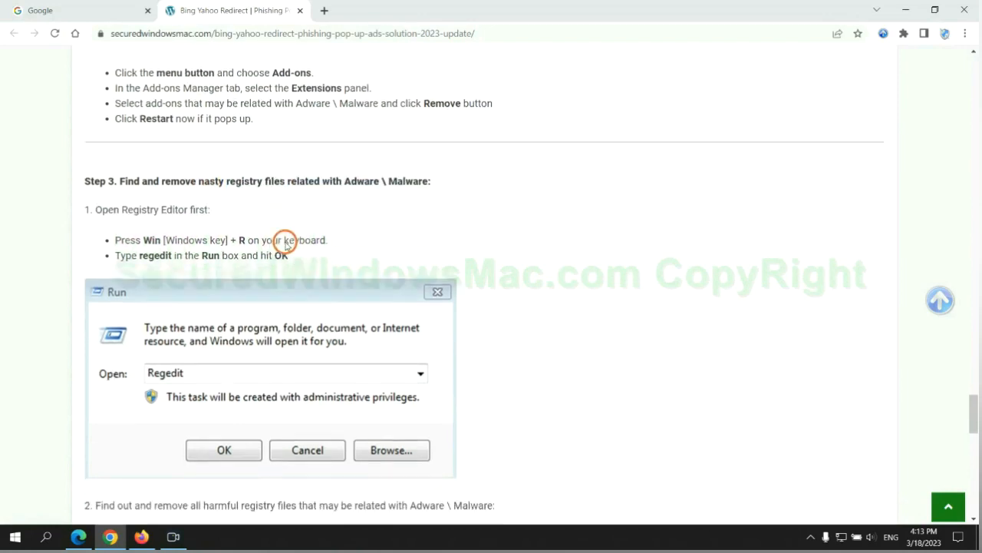
{"action": "scroll", "scroll_direction": "down", "scroll_amount": 3}
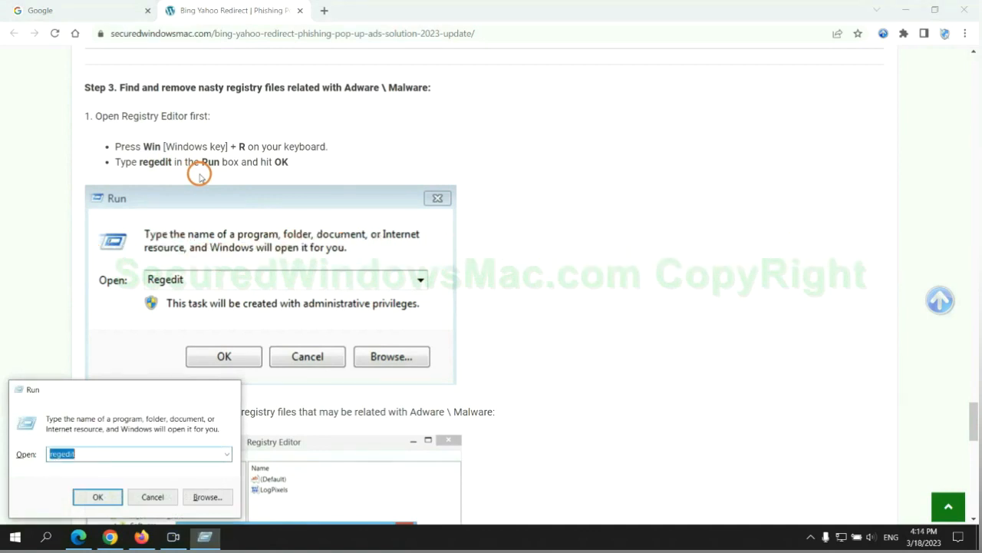
{"action": "left_click", "coordinate": [97, 497]}
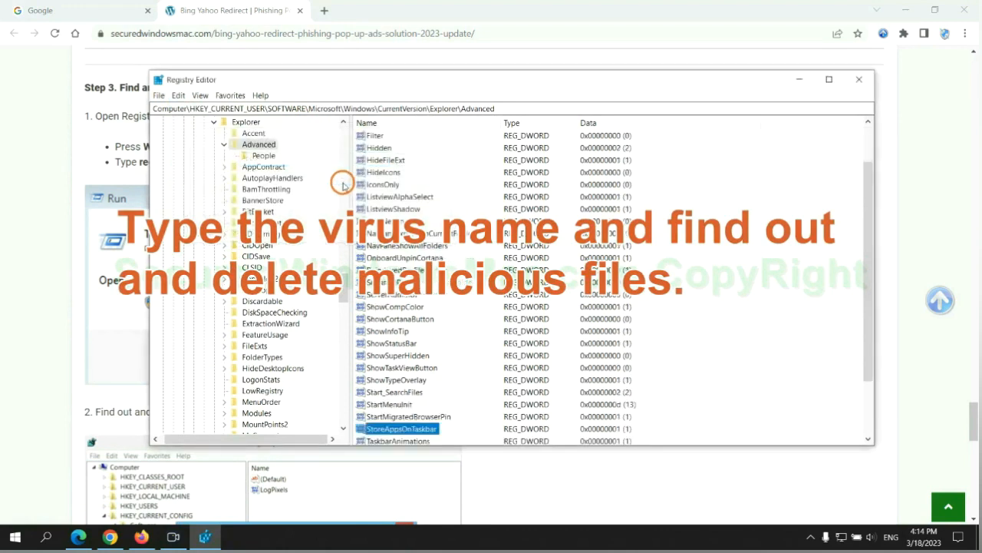
{"action": "right_click", "coordinate": [399, 355]}
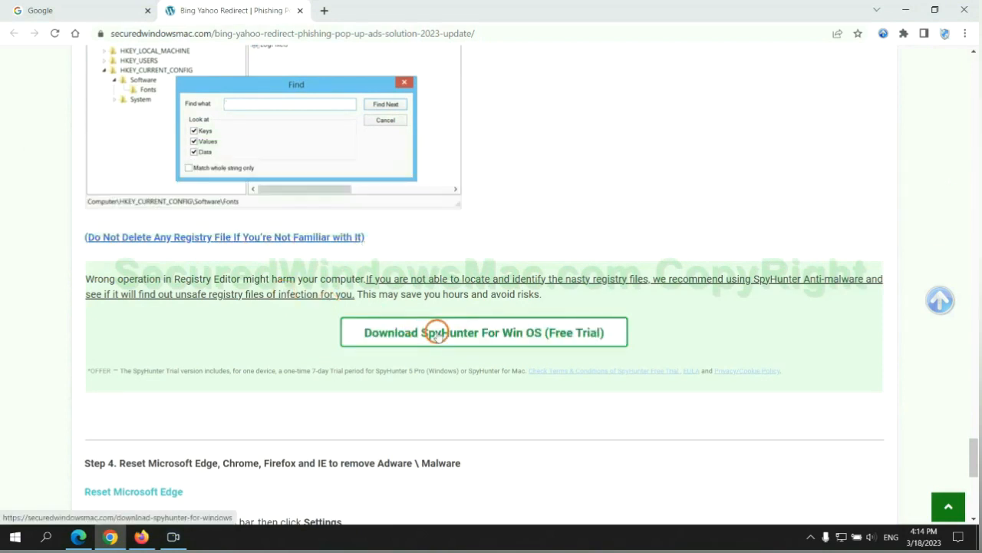
{"action": "scroll", "scroll_direction": "down", "scroll_amount": 3}
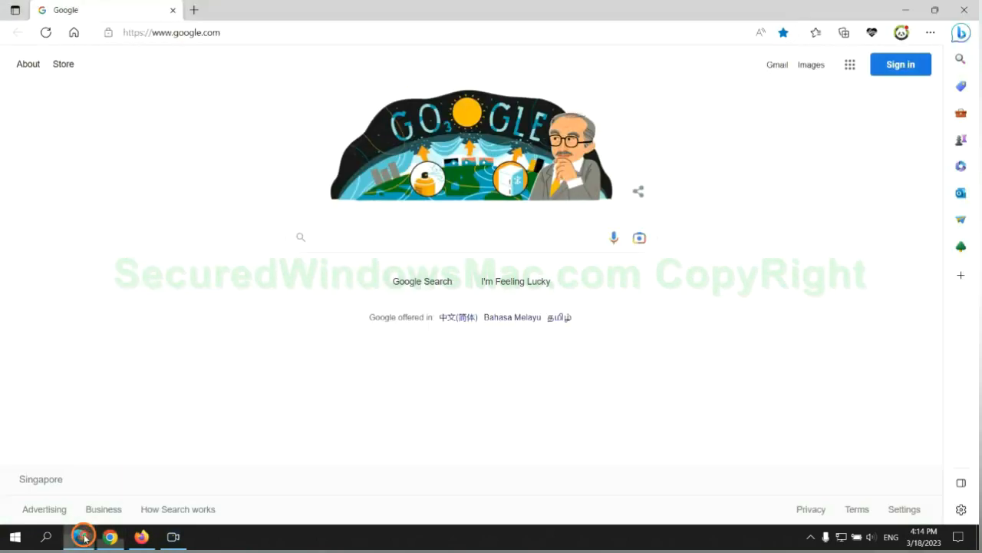
- Open Edge's Privacy, search, and services settings and choose what browsing data to clear
{"action": "left_click", "coordinate": [930, 32]}
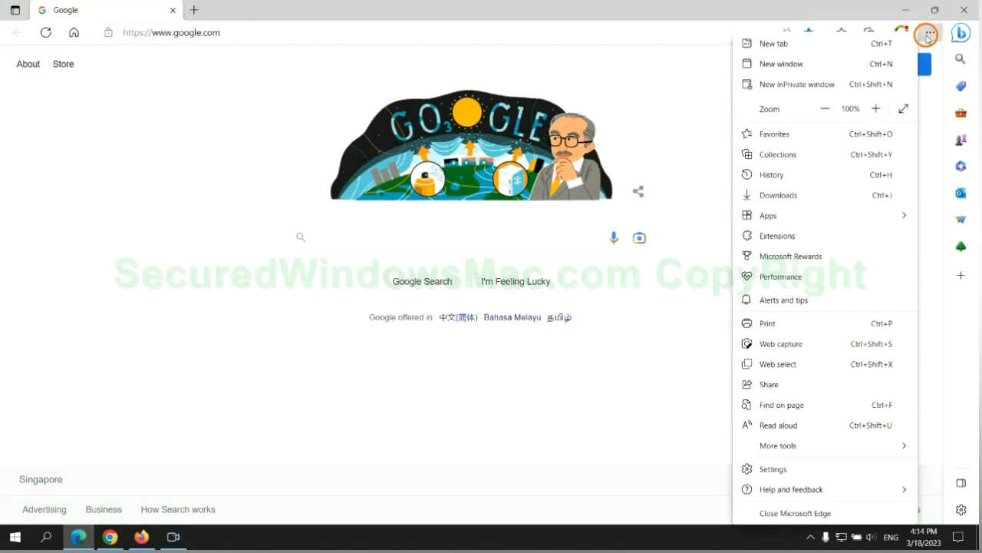
{"action": "left_click", "coordinate": [773, 468]}
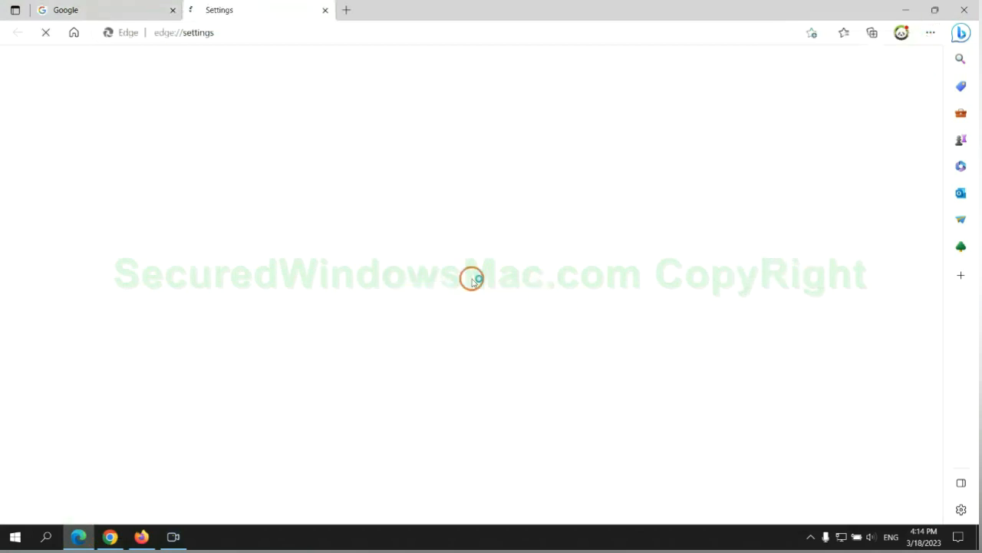
{"action": "left_click", "coordinate": [107, 152]}
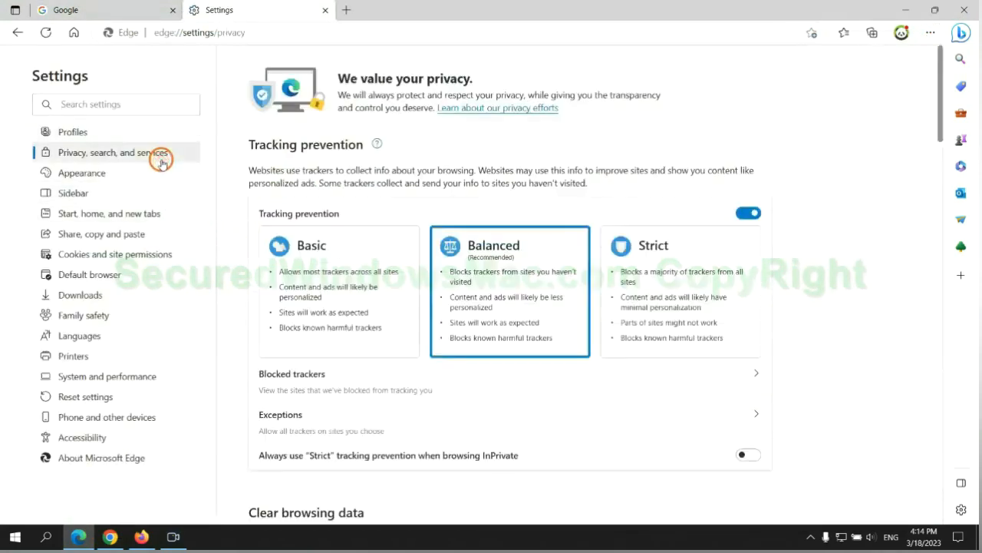
{"action": "scroll", "scroll_direction": "down", "scroll_amount": 3}
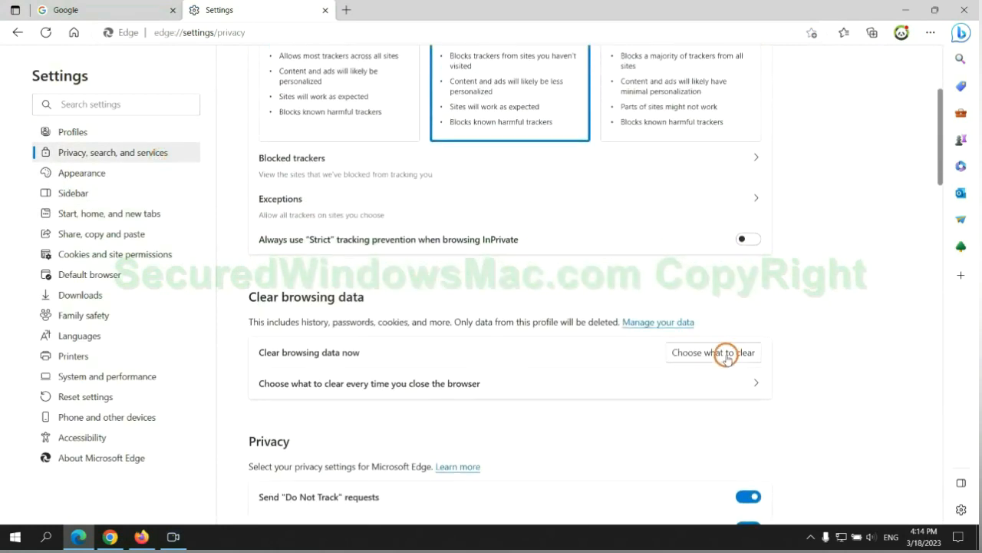
{"action": "left_click", "coordinate": [713, 352]}
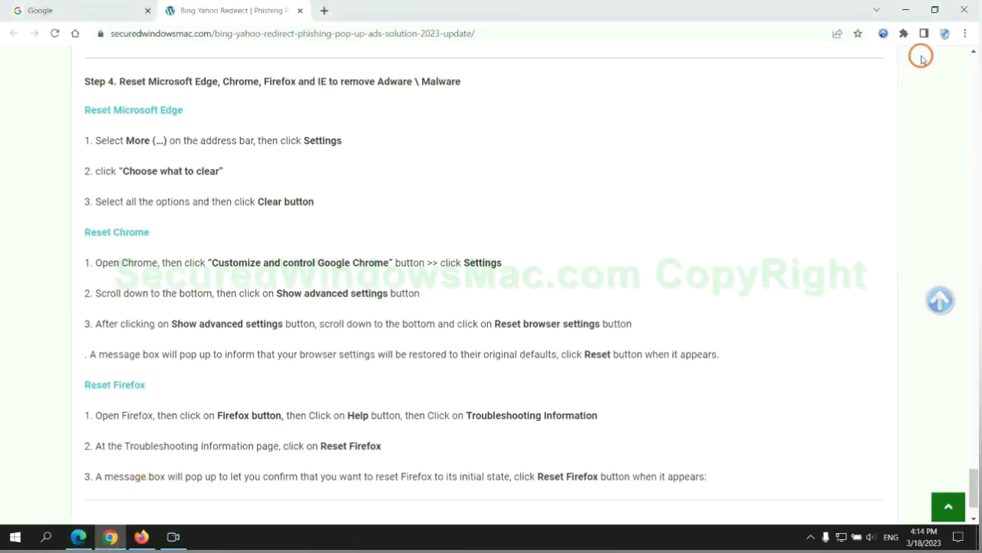
- Search Chrome settings for 'reset' to reach Restore settings to their original defaults
{"action": "left_click", "coordinate": [965, 33]}
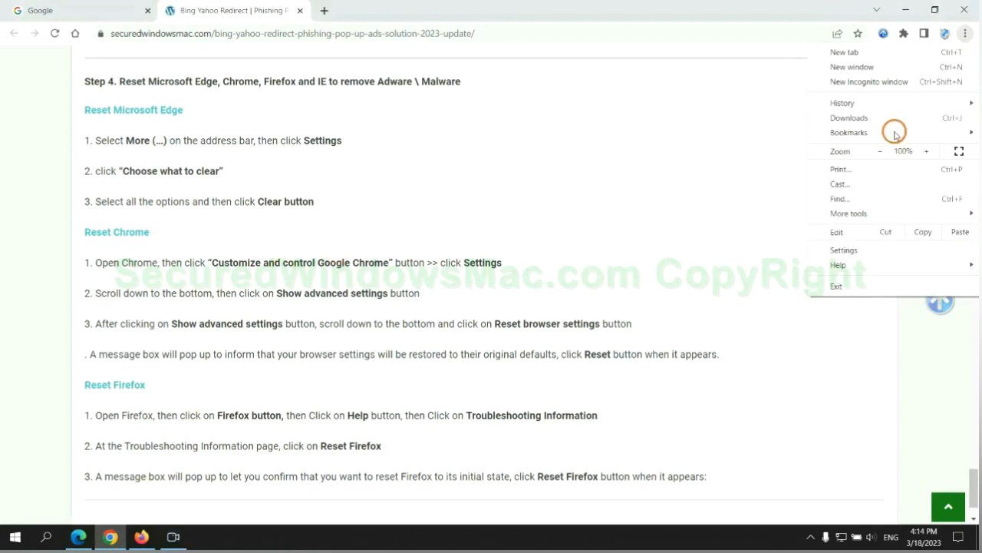
{"action": "left_click", "coordinate": [844, 250]}
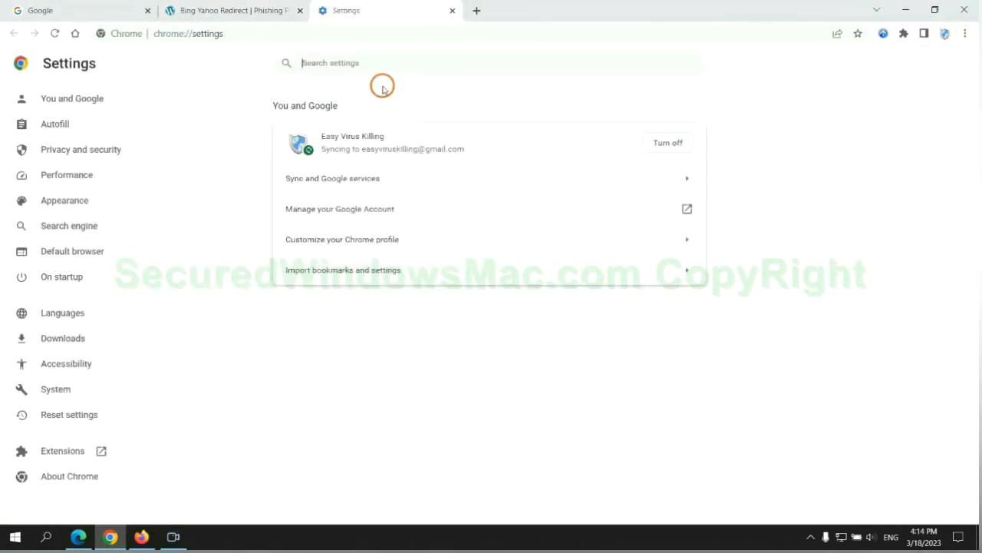
{"action": "type", "text": "reset"}
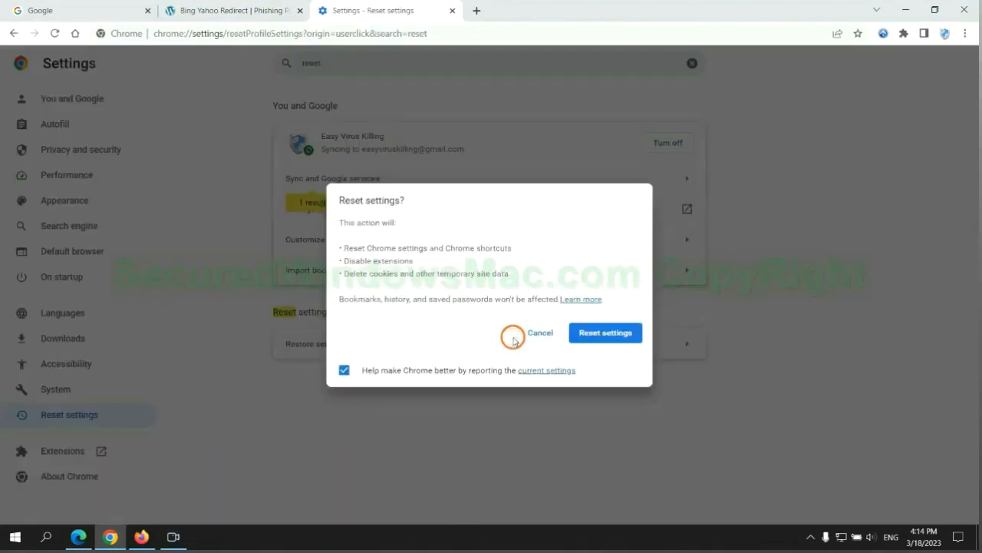
{"action": "mouse_move", "coordinate": [128, 519]}
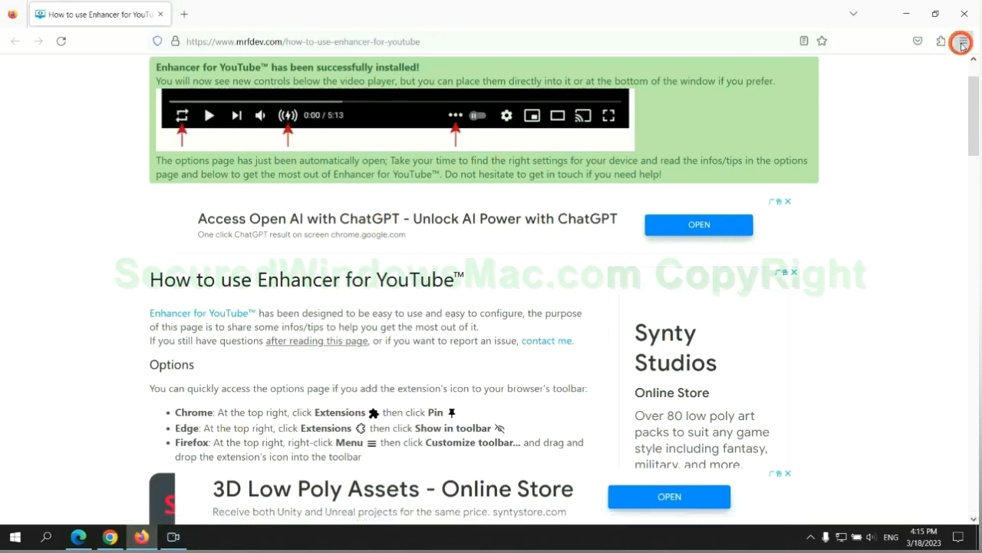
- Open Firefox's Troubleshooting Information page and start Refresh Firefox
{"action": "left_click", "coordinate": [961, 43]}
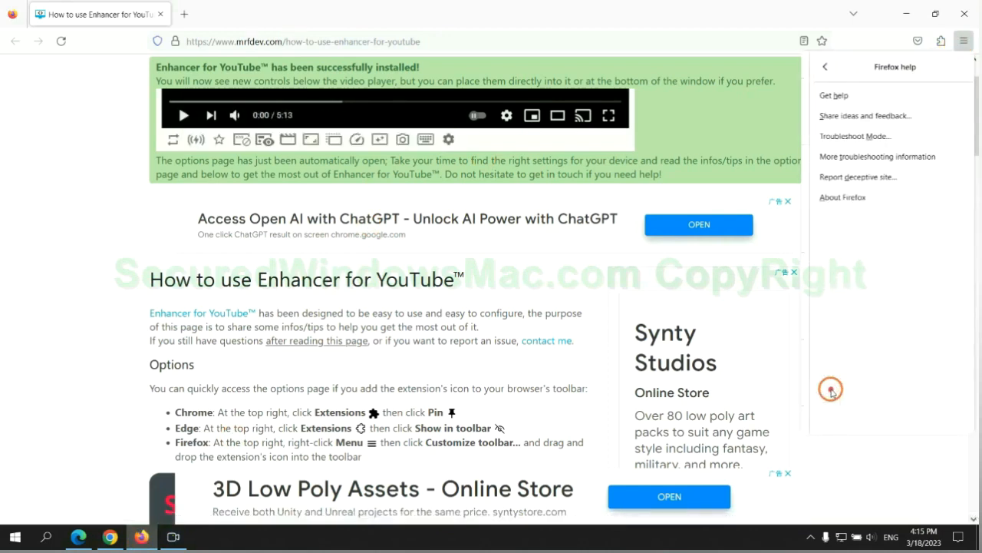
{"action": "left_click", "coordinate": [877, 155]}
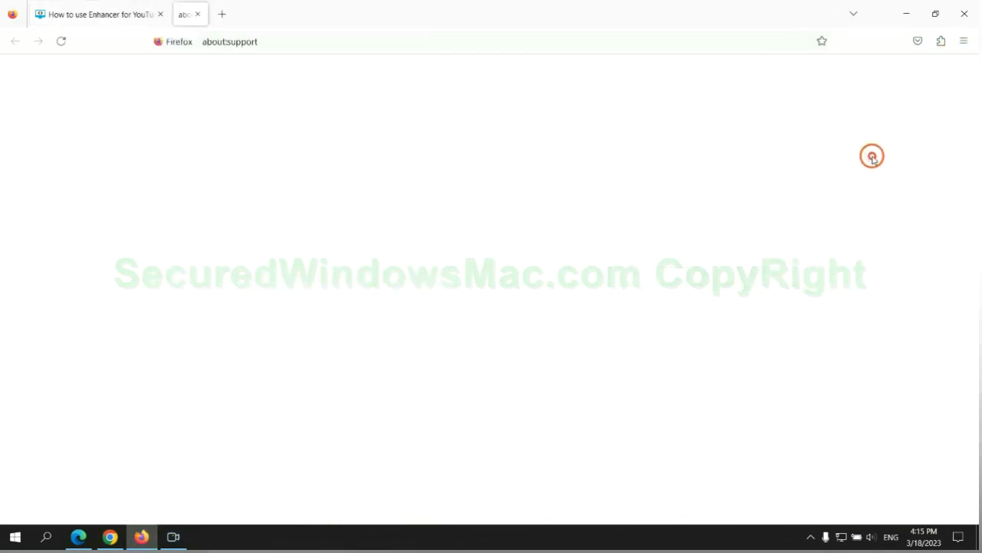
{"action": "left_click", "coordinate": [705, 146]}
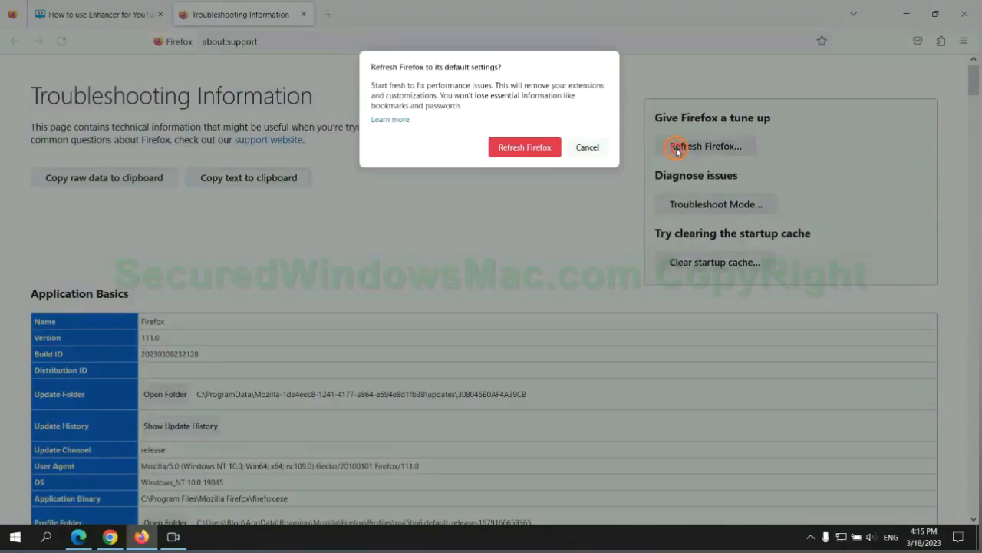